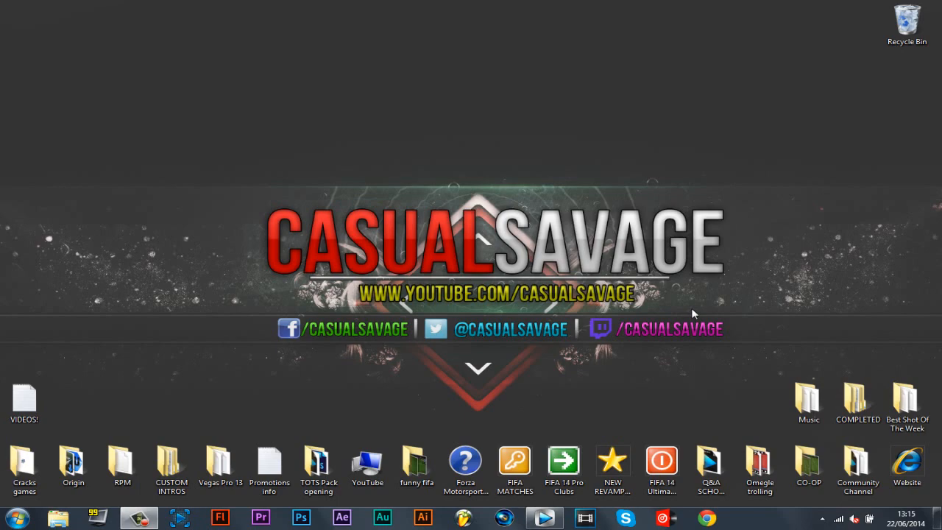
{"action": "mouse_move", "coordinate": [559, 518]}
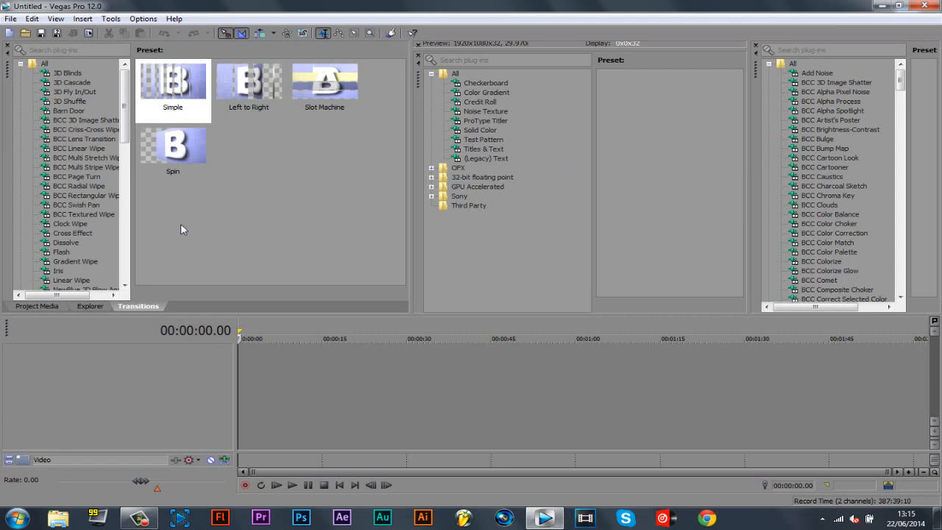
{"action": "mouse_move", "coordinate": [31, 131]}
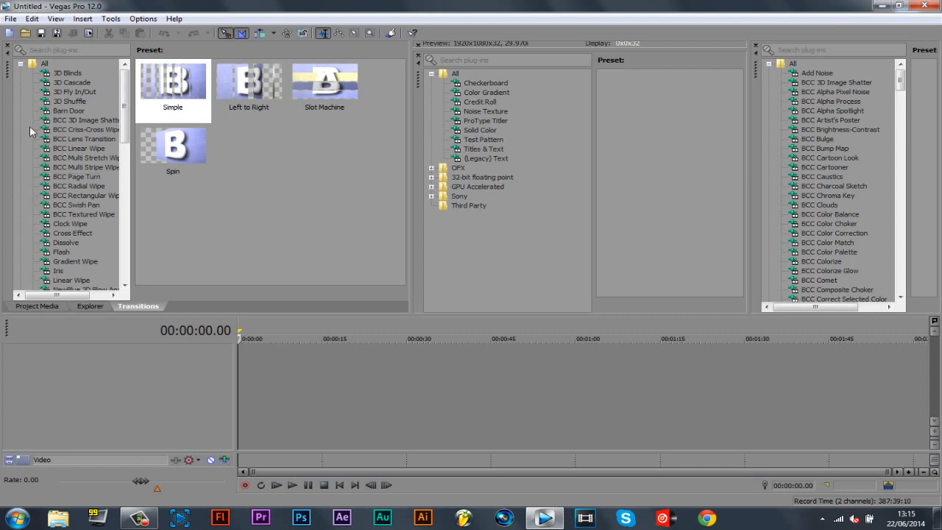
{"action": "mouse_move", "coordinate": [474, 76]}
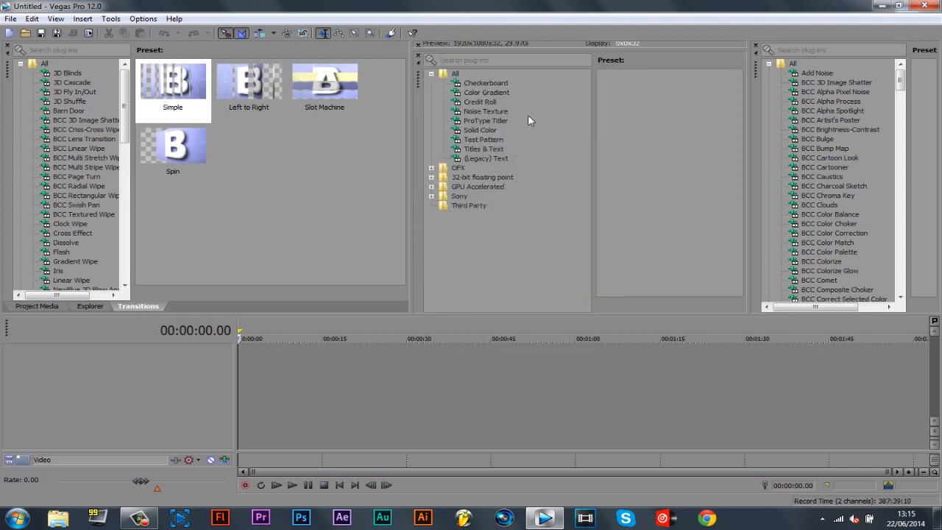
{"action": "mouse_move", "coordinate": [482, 177]}
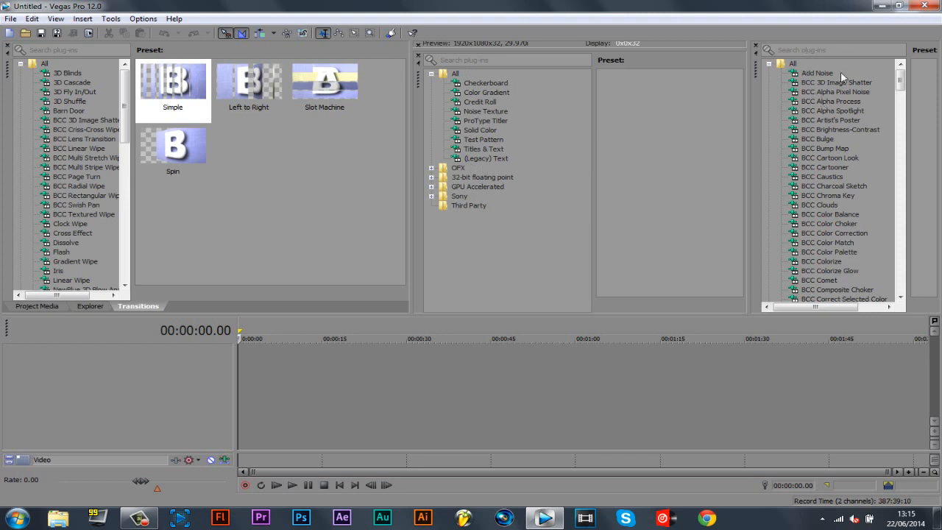
- Apply the 1 Normal Edit Mode window layout from View > Window Layouts
{"action": "scroll", "scroll_direction": "down", "scroll_amount": 3}
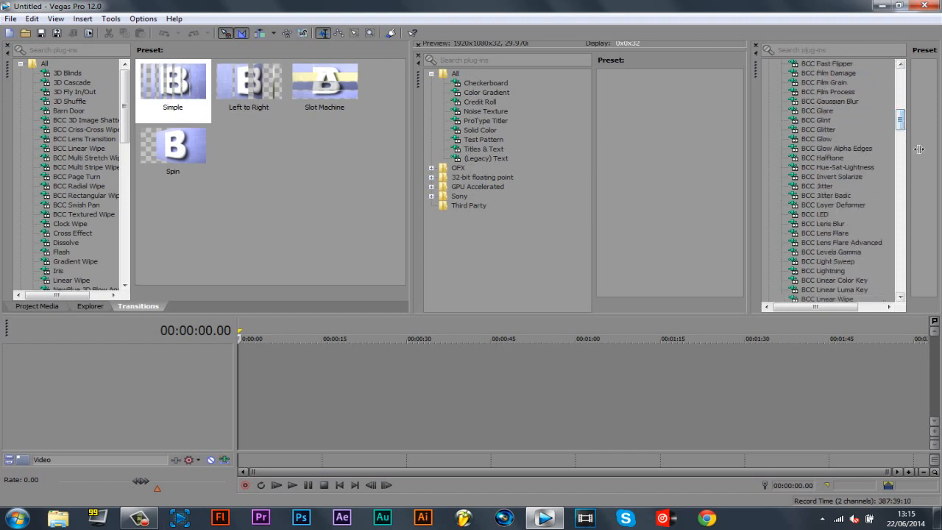
{"action": "scroll", "scroll_direction": "down", "scroll_amount": 3}
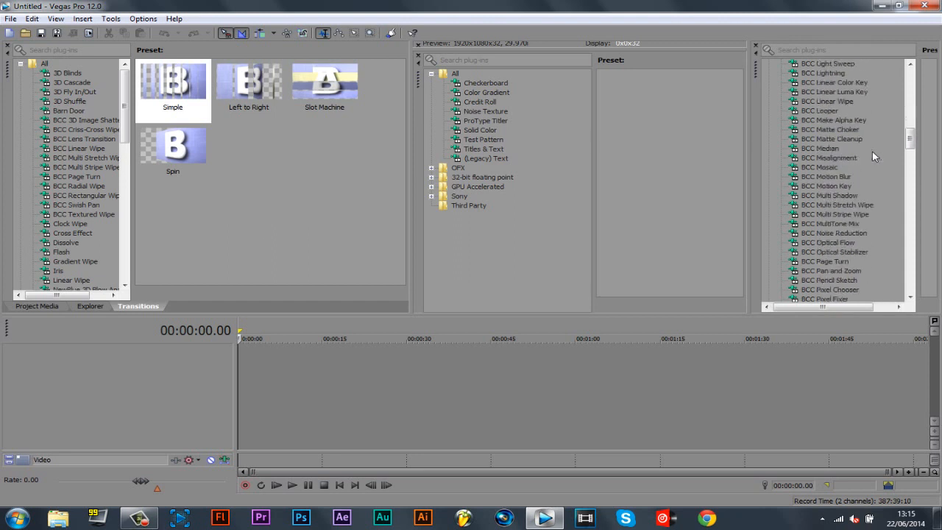
{"action": "scroll", "scroll_direction": "down", "scroll_amount": 3}
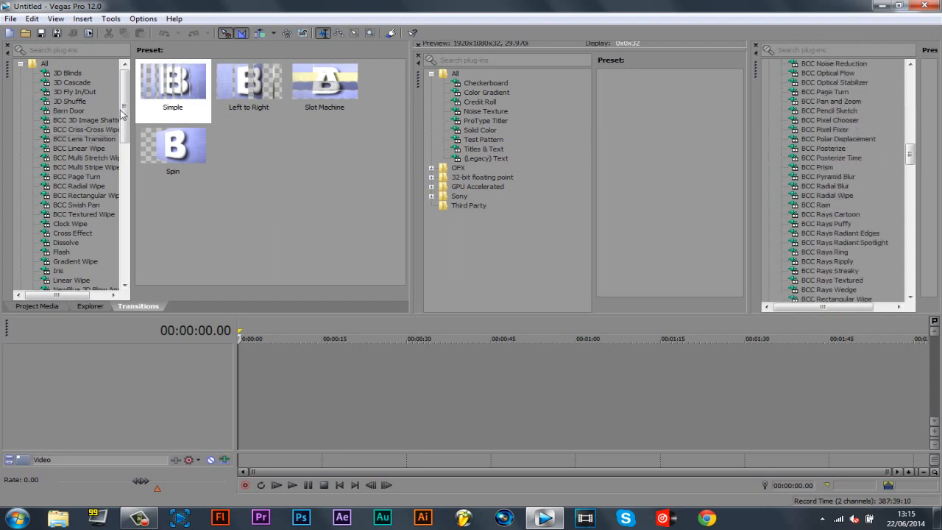
{"action": "scroll", "scroll_direction": "down", "scroll_amount": 3}
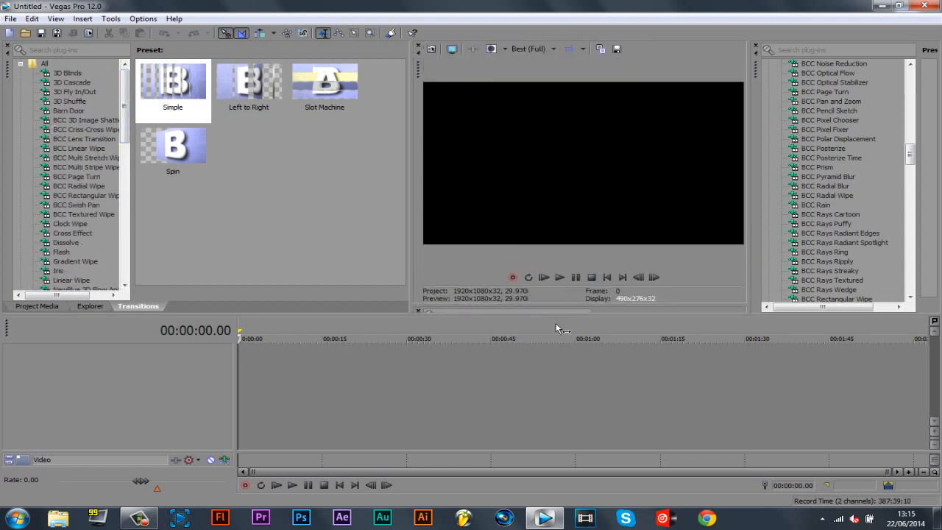
{"action": "mouse_move", "coordinate": [462, 245]}
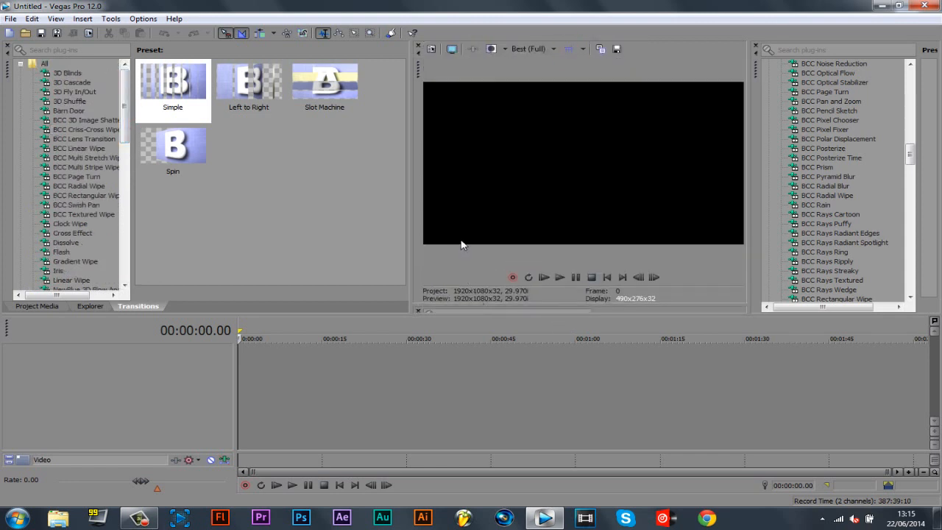
{"action": "left_click", "coordinate": [86, 119]}
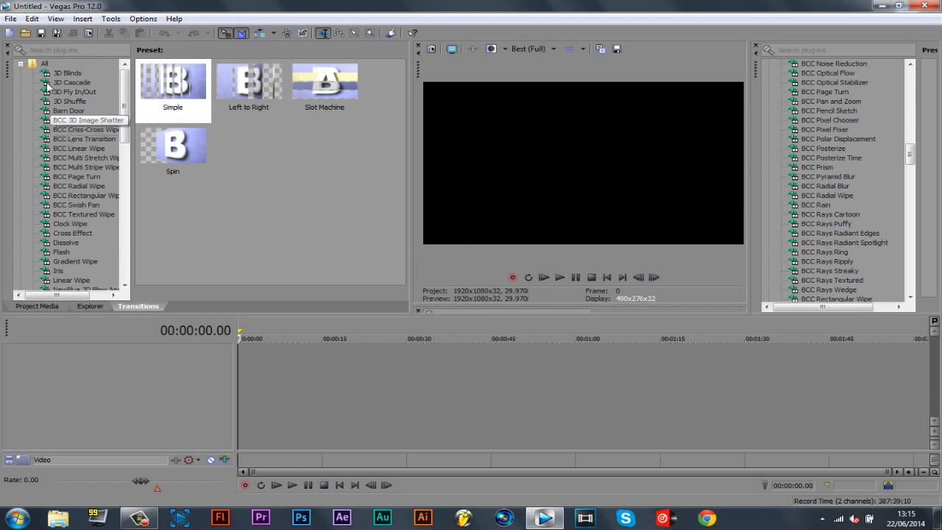
{"action": "left_click", "coordinate": [58, 18]}
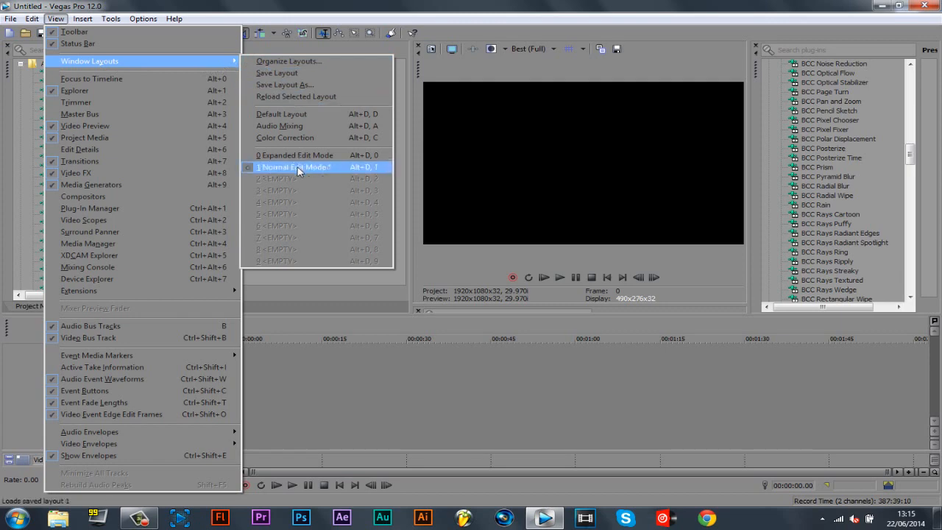
{"action": "left_click", "coordinate": [296, 166]}
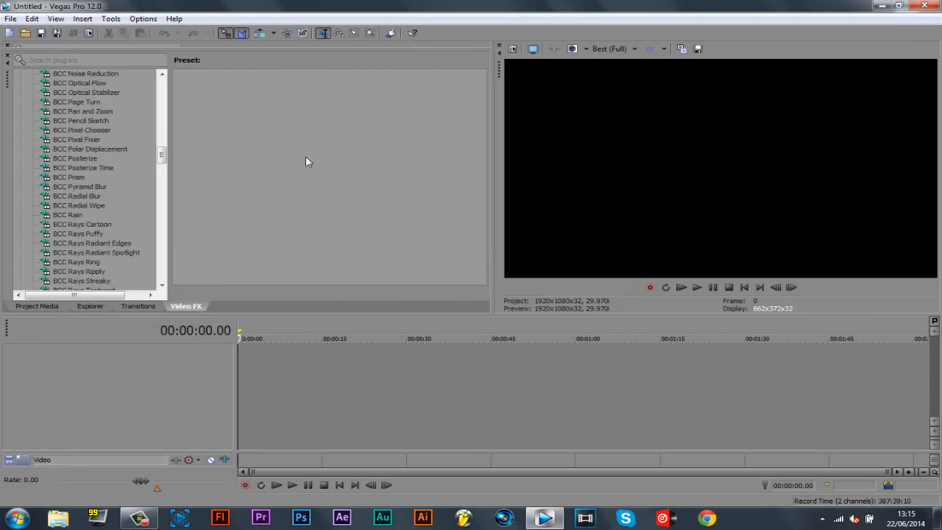
{"action": "mouse_move", "coordinate": [289, 157]}
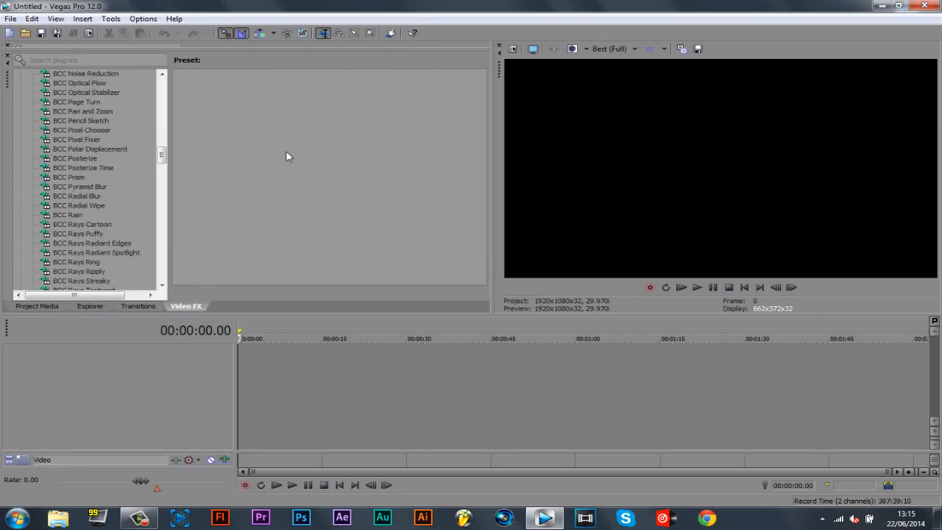
{"action": "mouse_move", "coordinate": [838, 109]}
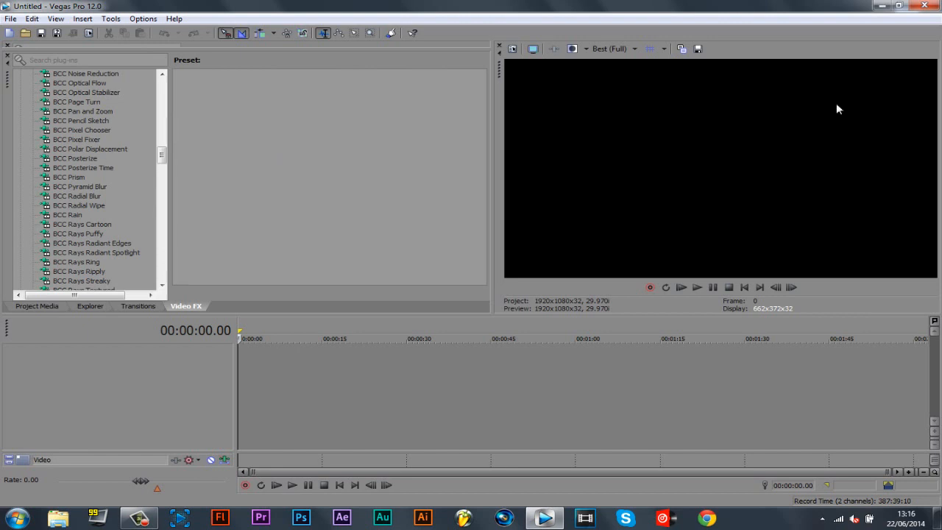
{"action": "mouse_move", "coordinate": [938, 103]}
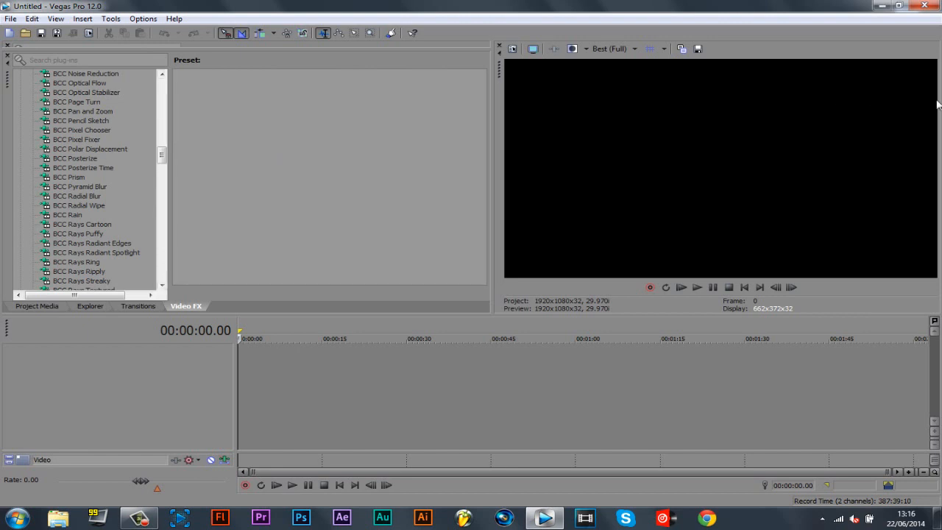
{"action": "mouse_move", "coordinate": [8, 86]}
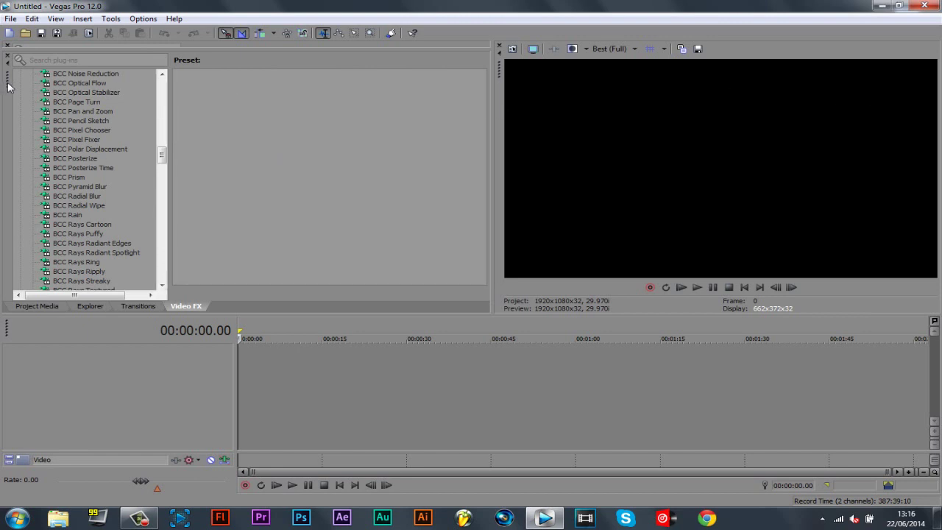
- Move the Video FX tab to the front of the docked group and open the View menu
{"action": "left_click", "coordinate": [137, 306]}
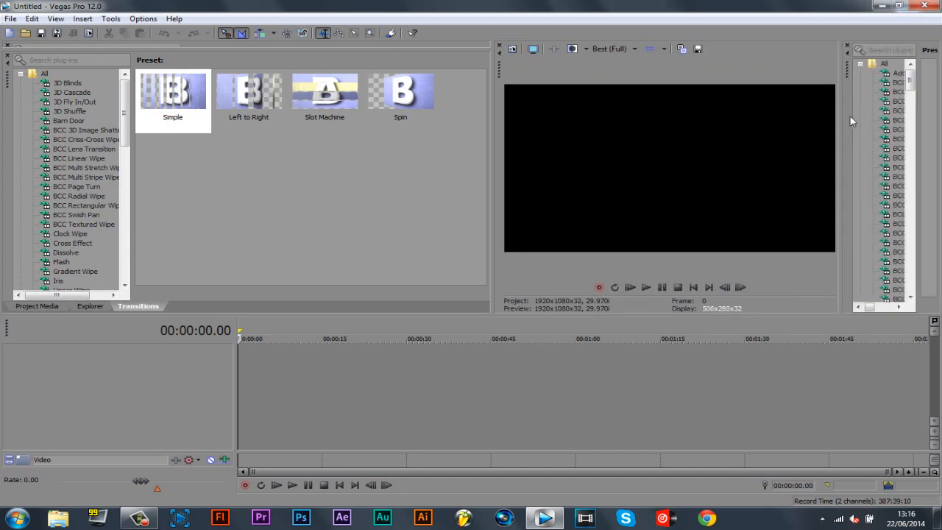
{"action": "mouse_move", "coordinate": [828, 79]}
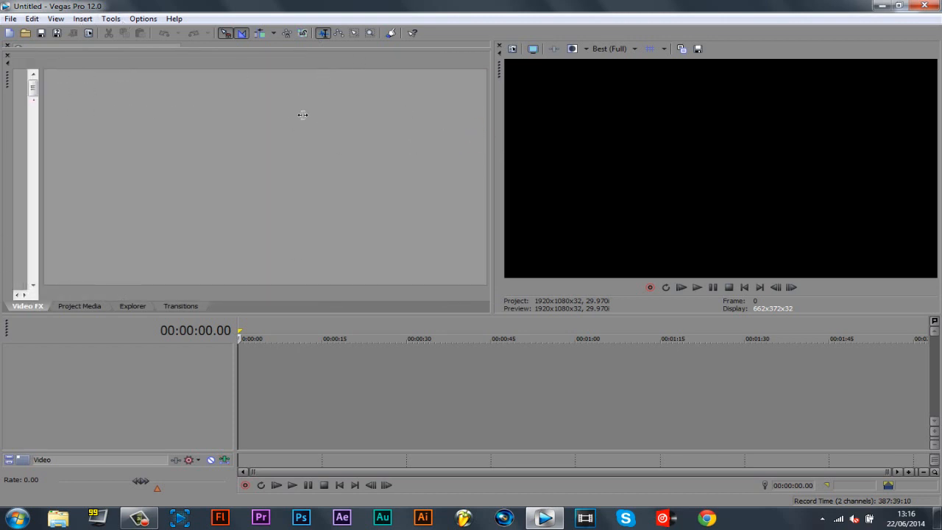
{"action": "left_click", "coordinate": [58, 18]}
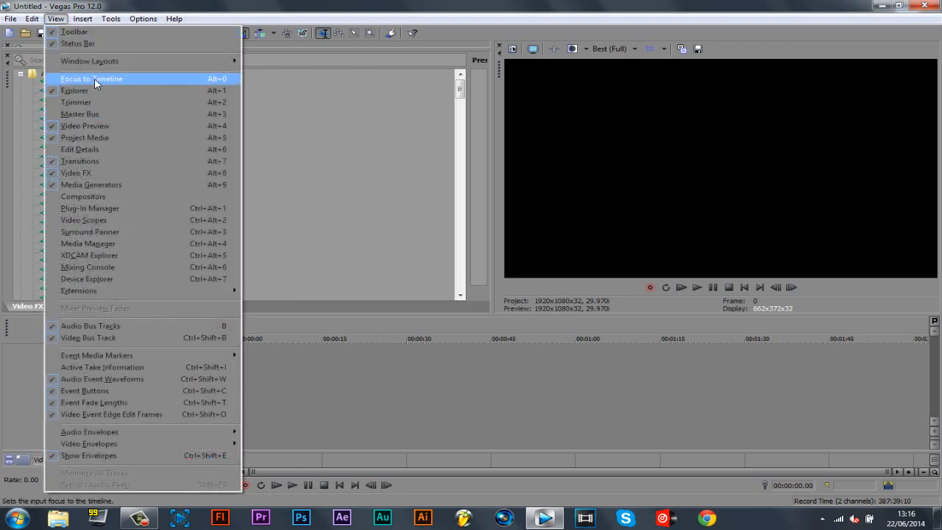
- Uncheck Video FX in the View menu to close its docked window
{"action": "left_click", "coordinate": [80, 161]}
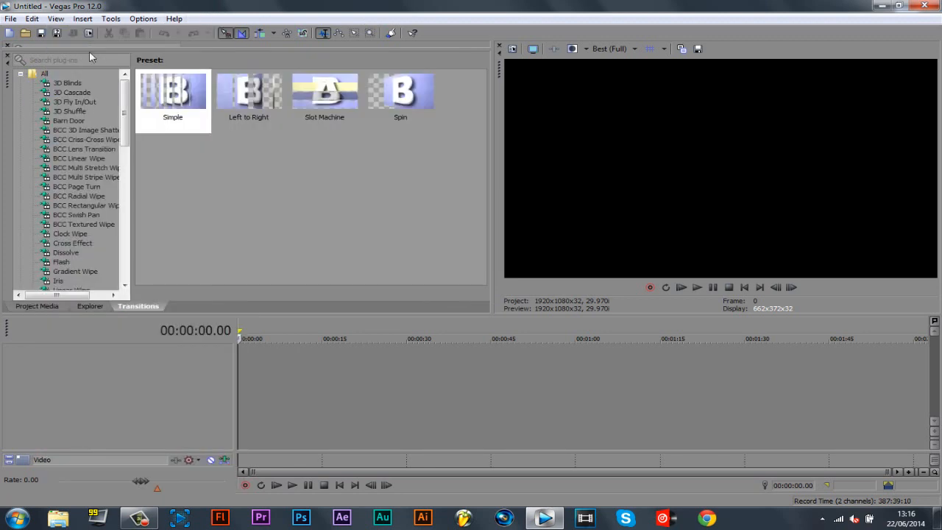
{"action": "left_click", "coordinate": [90, 305]}
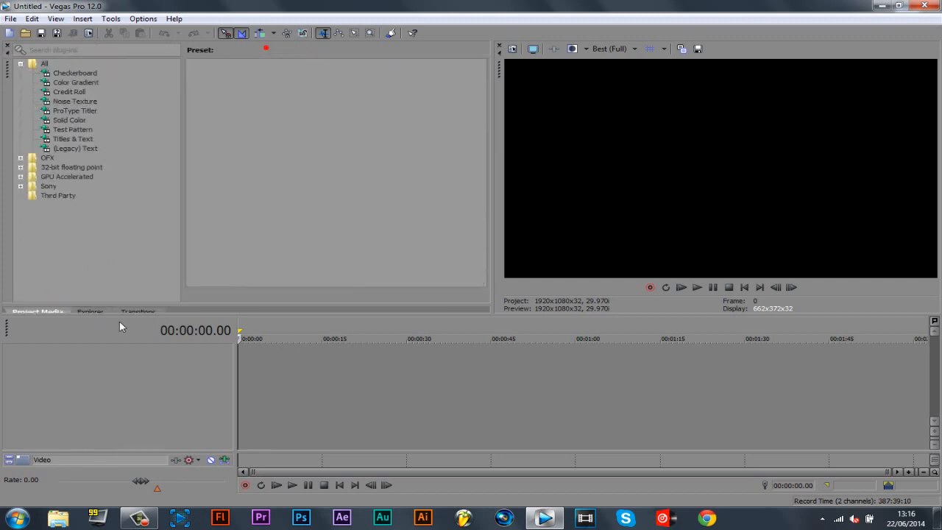
{"action": "mouse_move", "coordinate": [114, 312]}
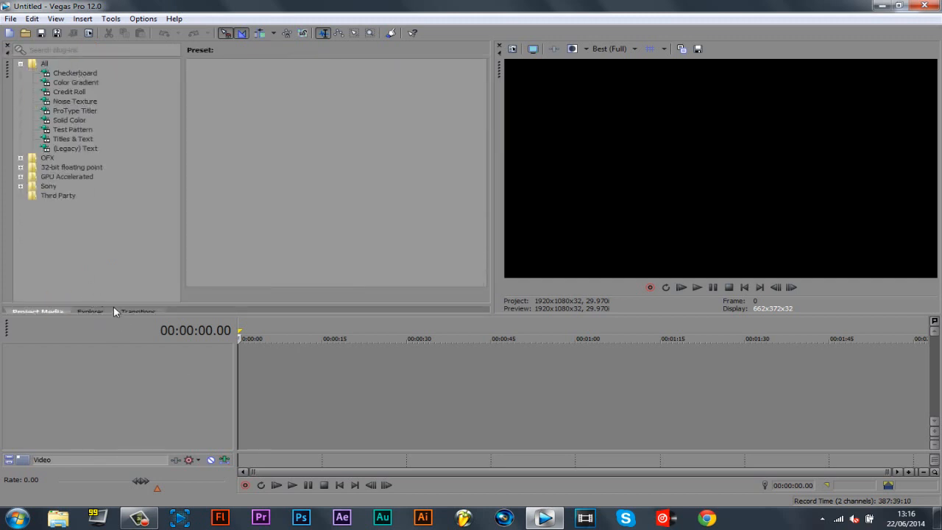
- Switch the docked area to the Project Media tab showing its media bins
{"action": "left_click", "coordinate": [37, 312]}
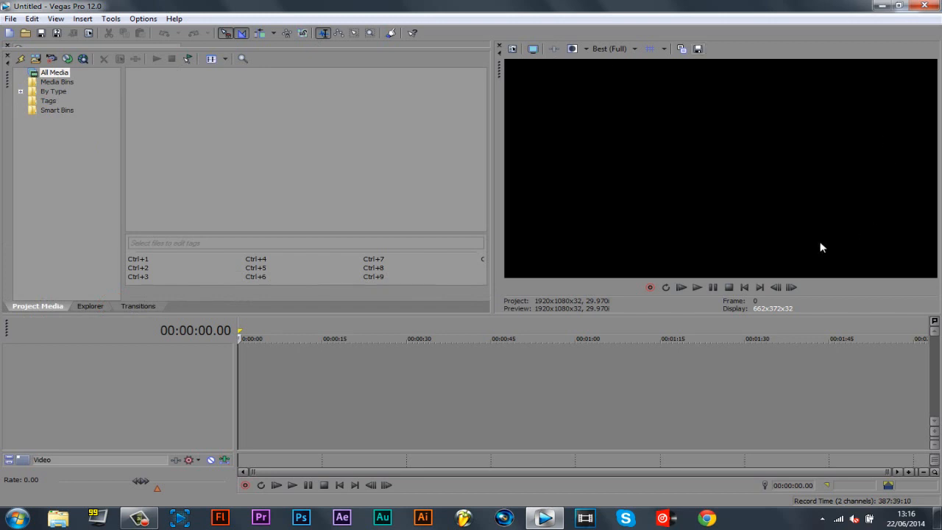
{"action": "mouse_move", "coordinate": [888, 236]}
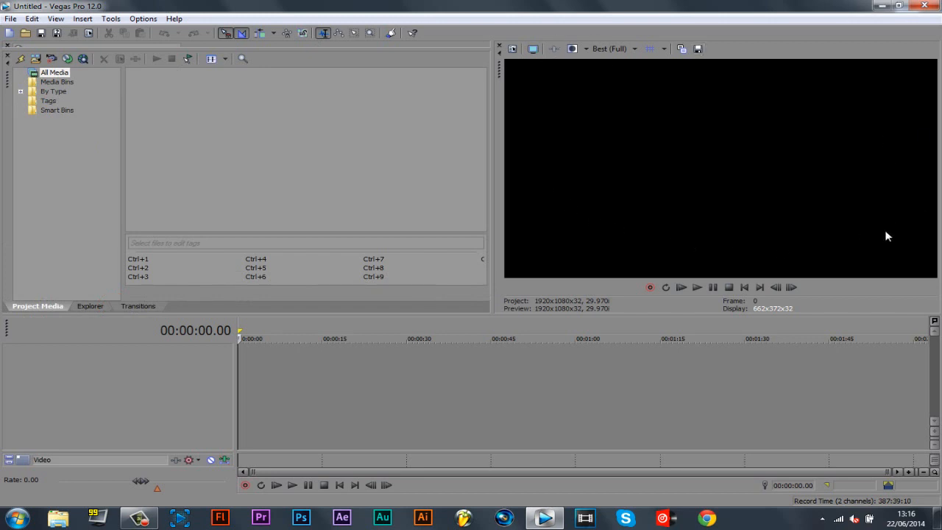
{"action": "mouse_move", "coordinate": [872, 244]}
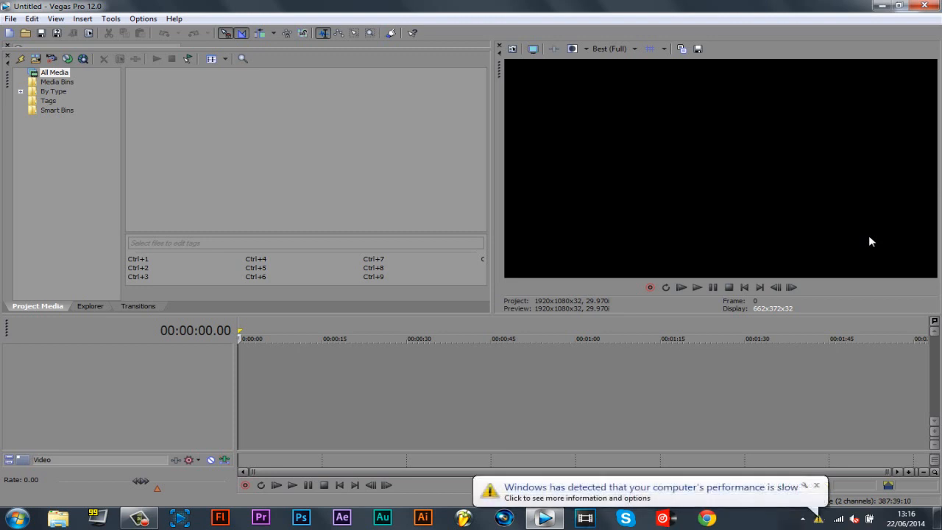
{"action": "mouse_move", "coordinate": [605, 109]}
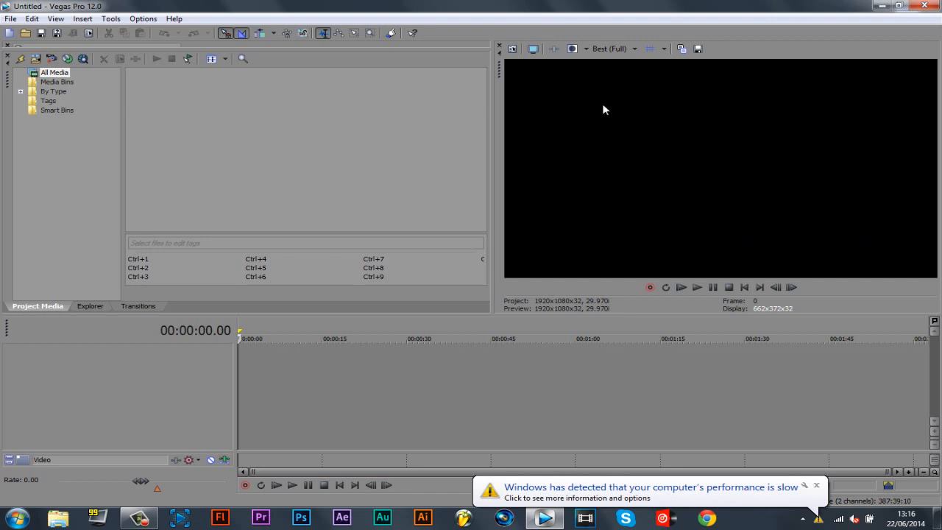
{"action": "mouse_move", "coordinate": [802, 146]}
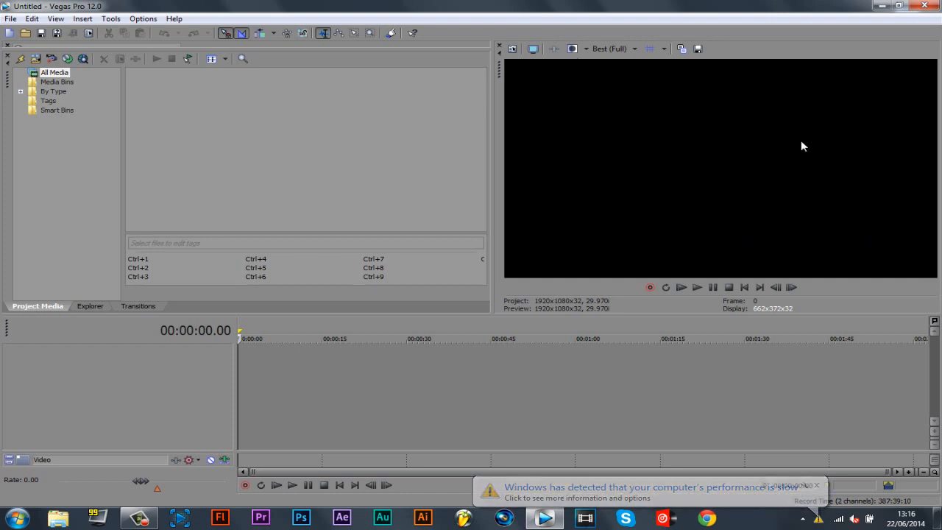
{"action": "left_click", "coordinate": [816, 486]}
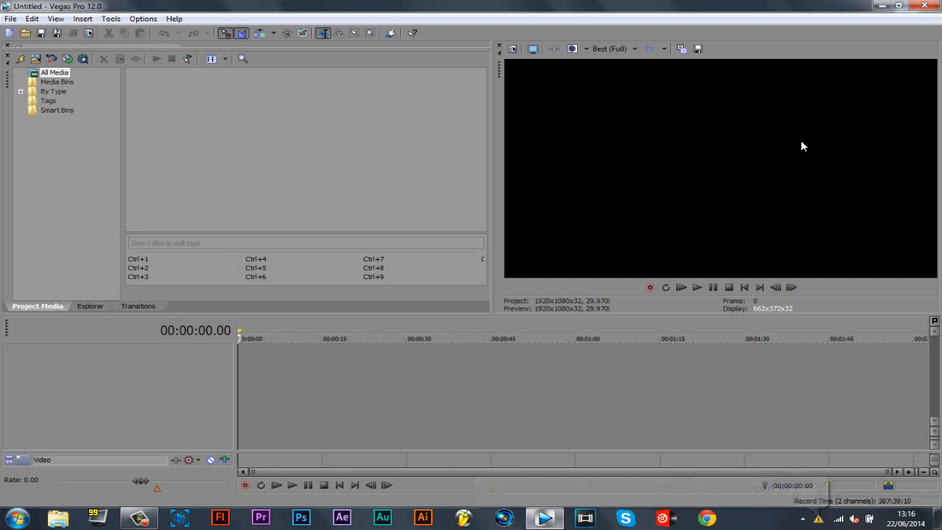